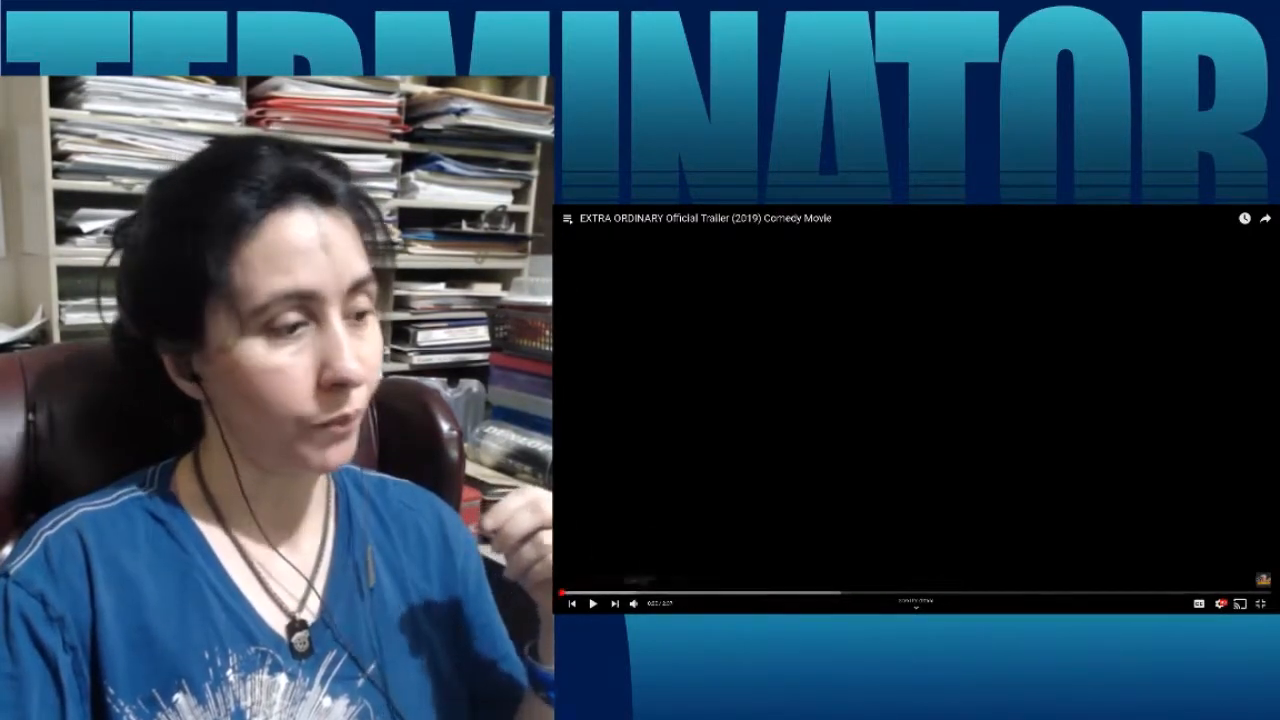
Resume playback of the Extra Ordinary official trailer in the YouTube player.
{"action": "left_click", "coordinate": [592, 604]}
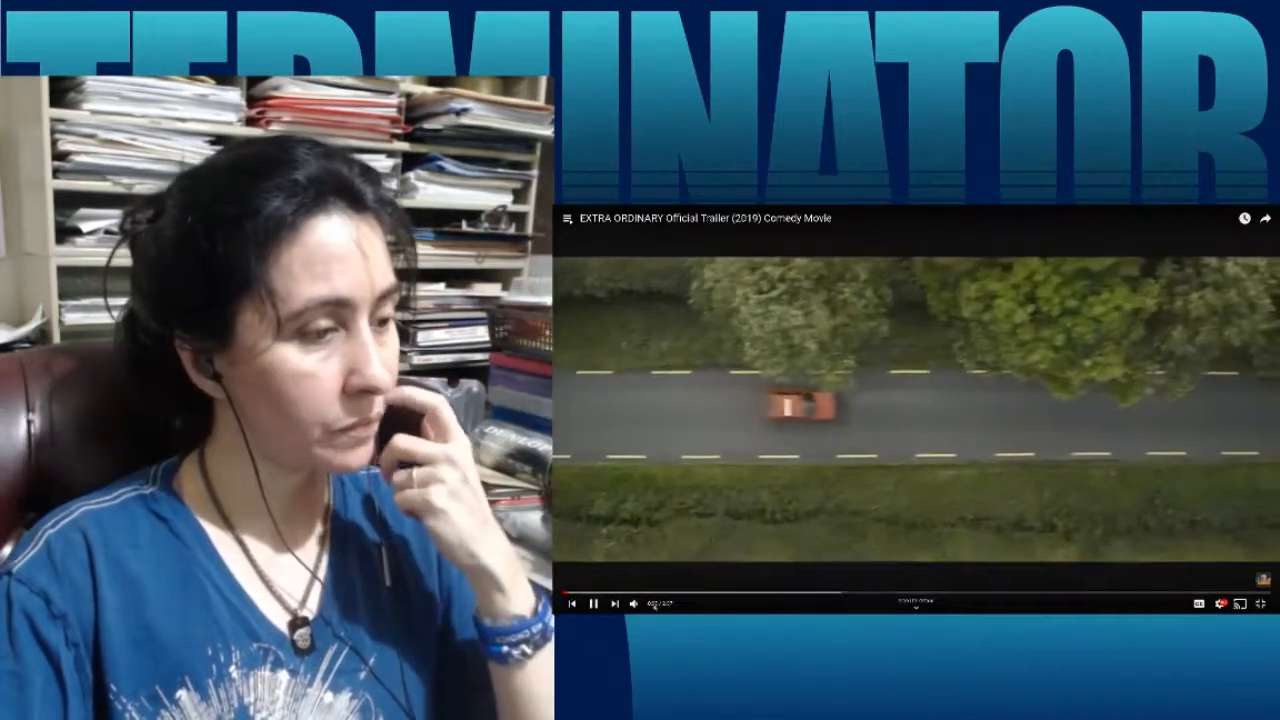